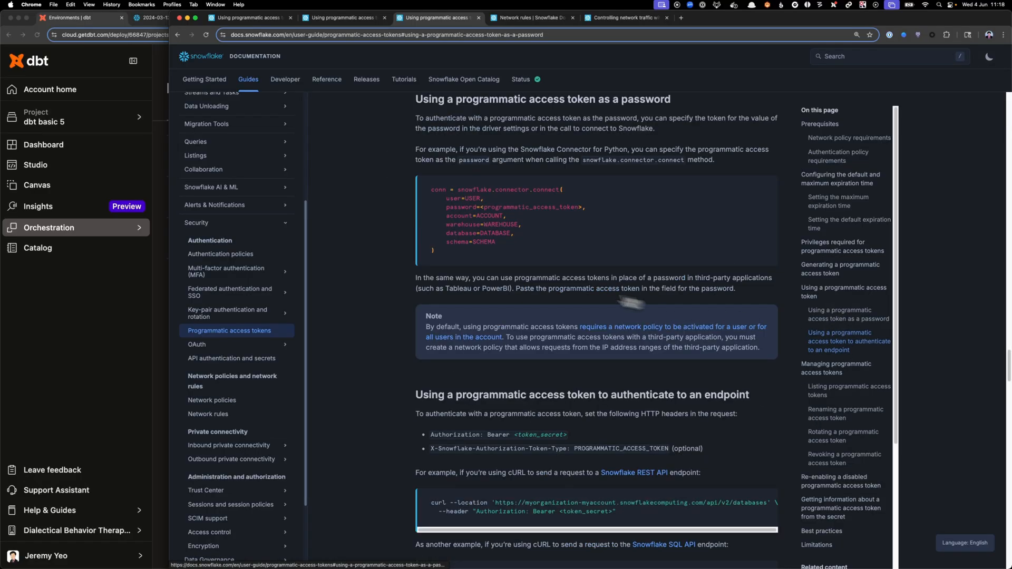
{"action": "mouse_move", "coordinate": [444, 207]}
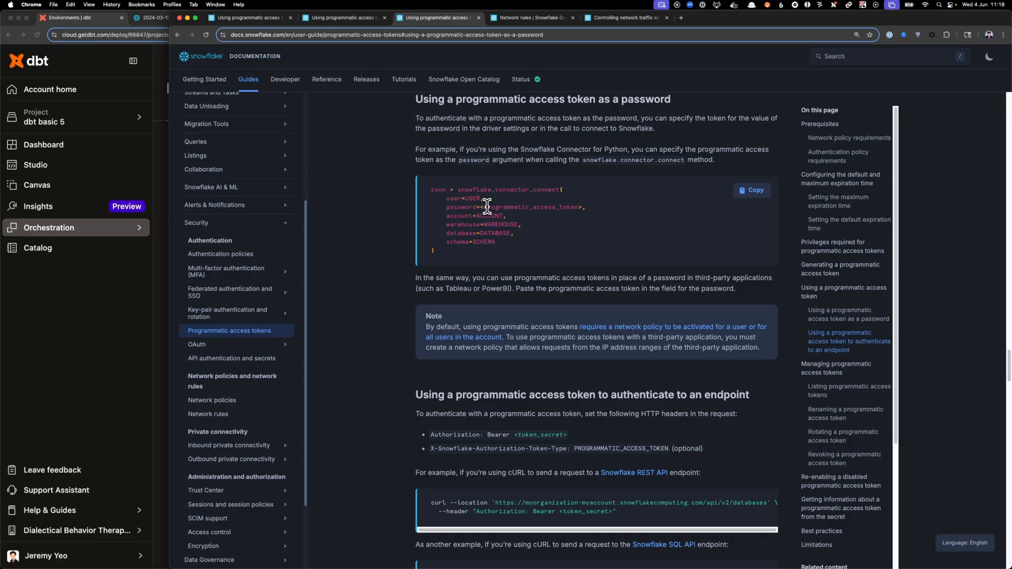
{"action": "mouse_move", "coordinate": [556, 206]}
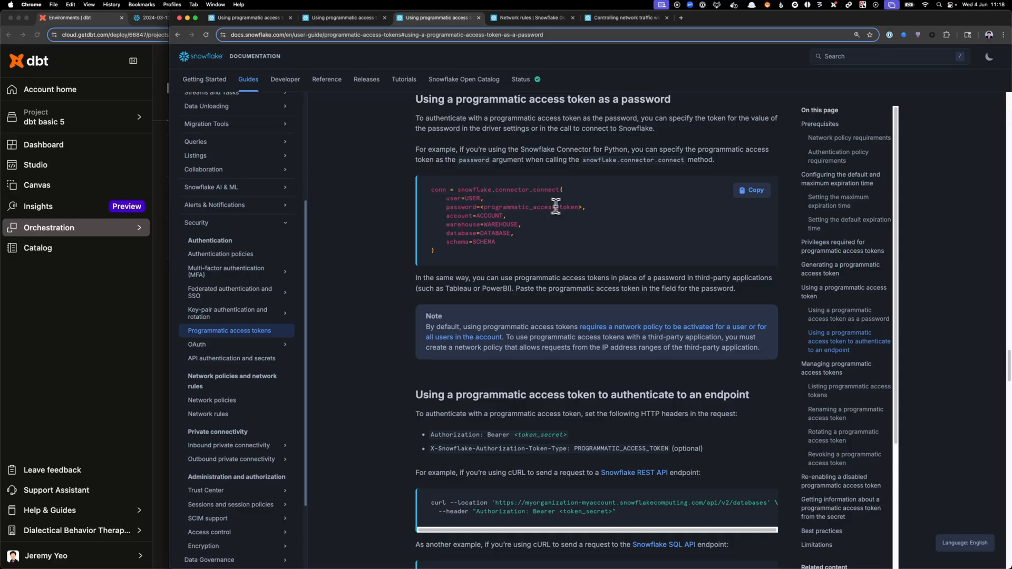
{"action": "mouse_move", "coordinate": [160, 279]}
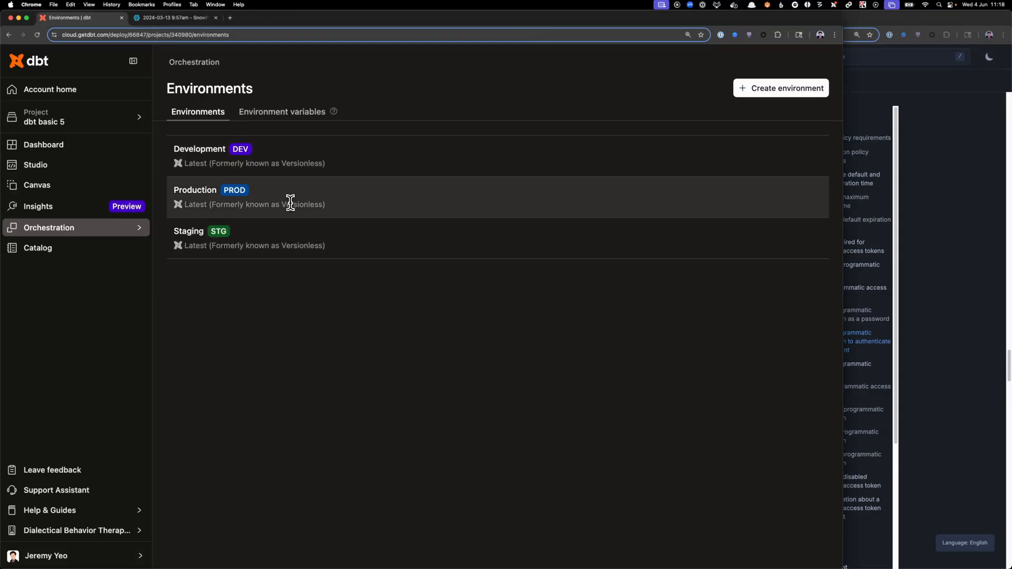
Review the Production environment's Snowflake deployment credentials, then return to the Snowflake worksheet.
{"action": "left_click", "coordinate": [195, 189]}
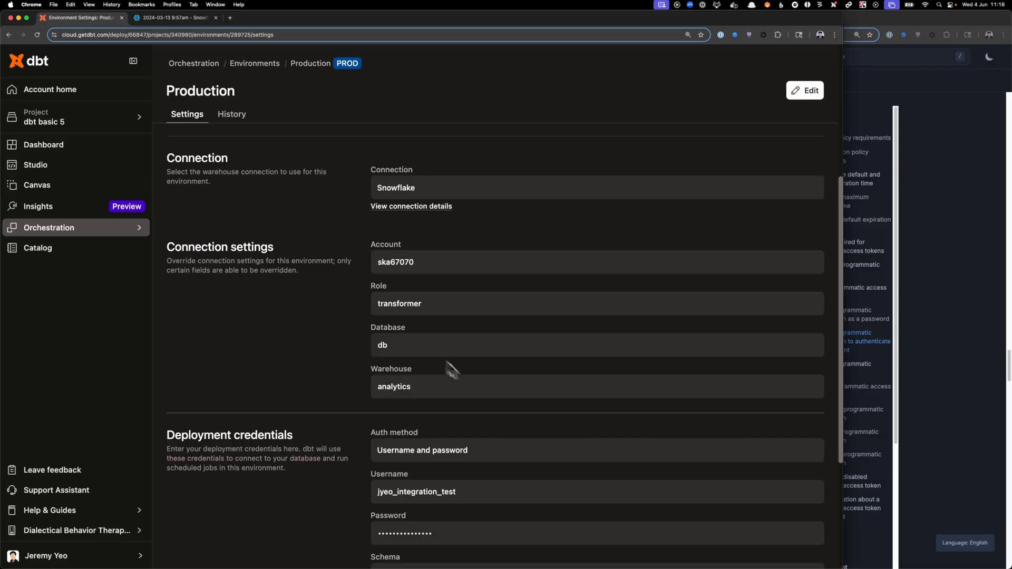
{"action": "scroll", "scroll_direction": "down", "scroll_amount": 3}
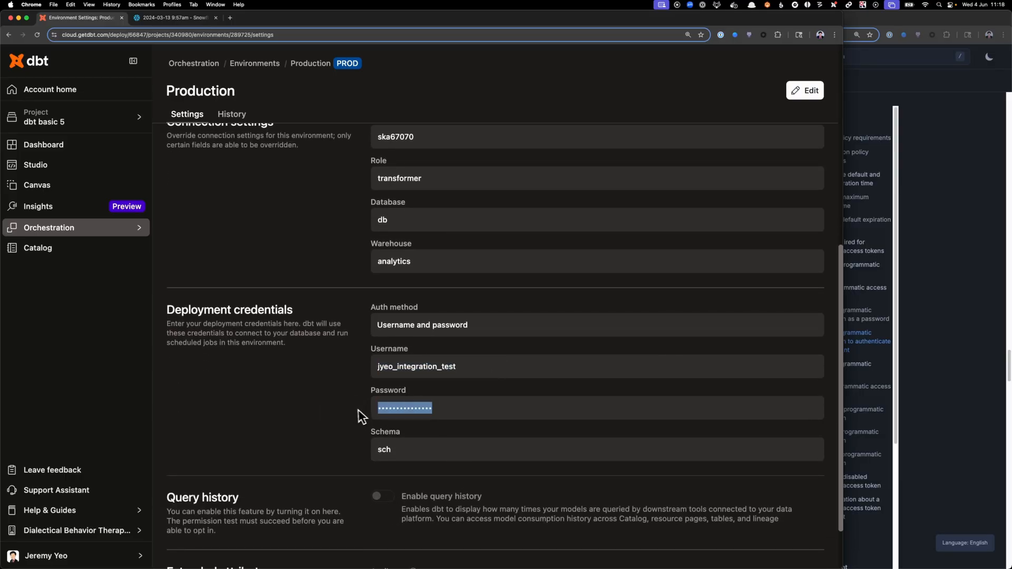
{"action": "left_click", "coordinate": [174, 18]}
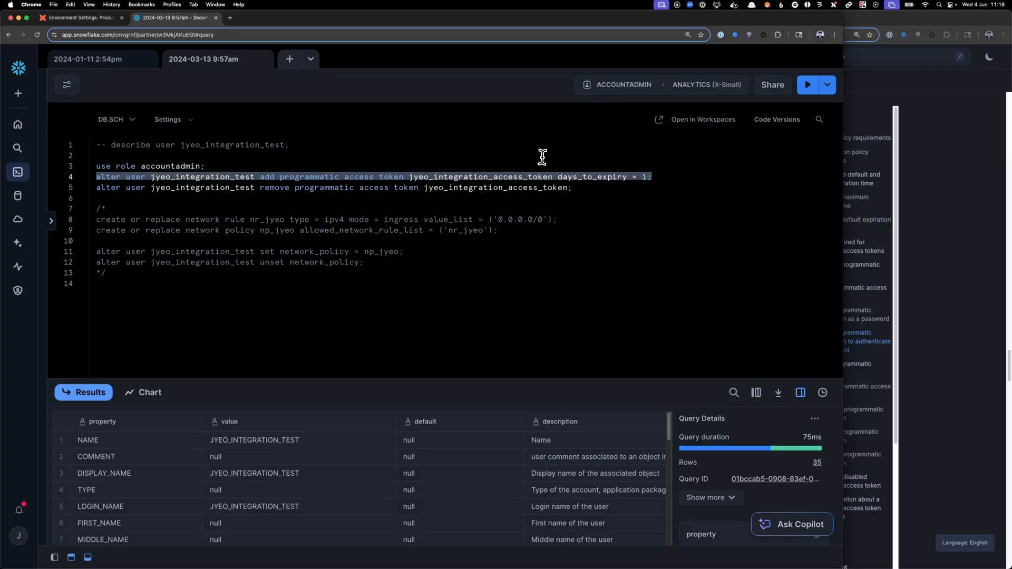
Run ALTER USER … ADD PROGRAMMATIC ACCESS TOKEN for the integration user and copy the token_secret.
{"action": "left_click", "coordinate": [807, 85]}
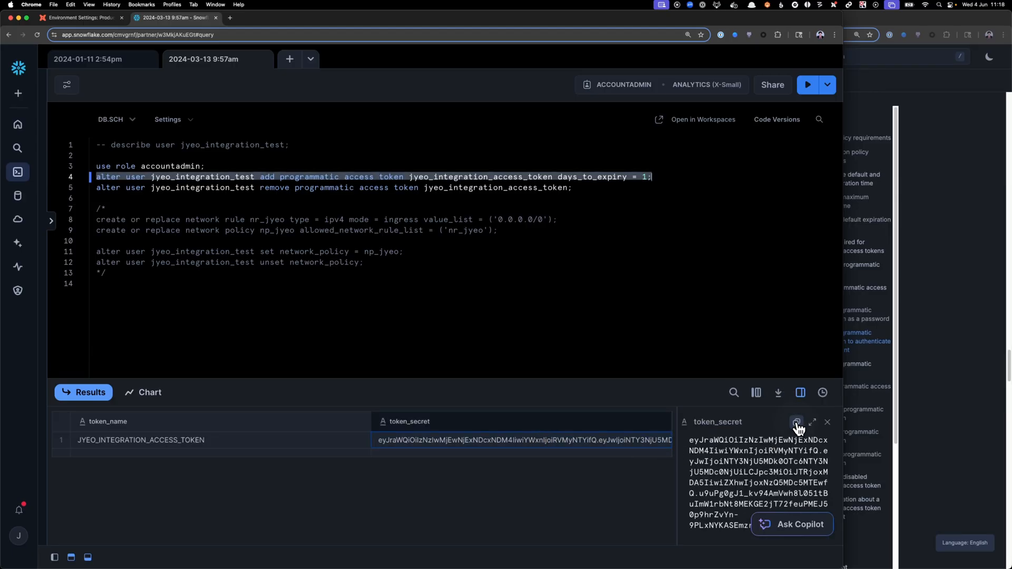
{"action": "left_click", "coordinate": [77, 18]}
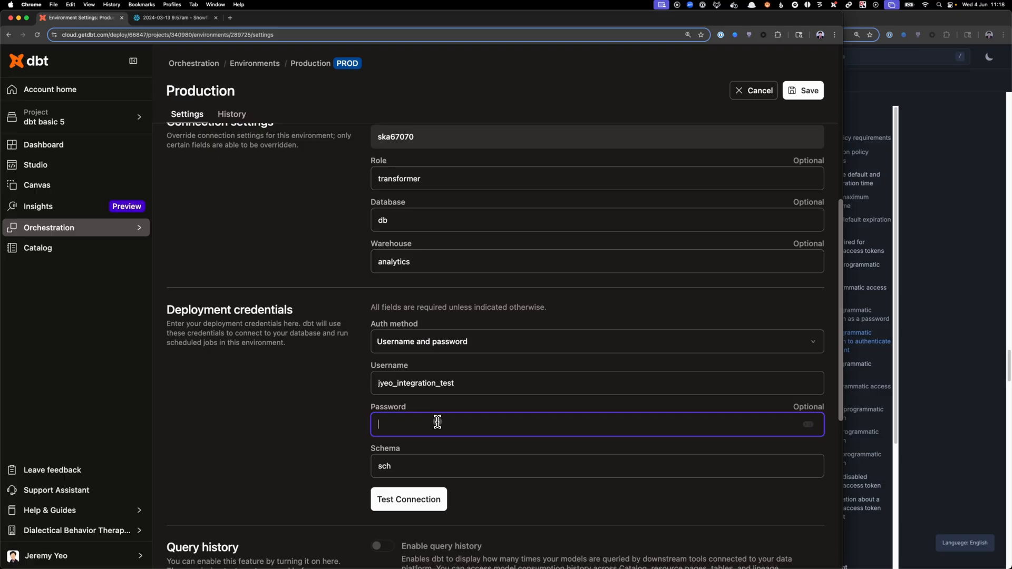
Test the Production connection with the token as password; it fails requiring a network policy.
{"action": "left_click", "coordinate": [407, 499]}
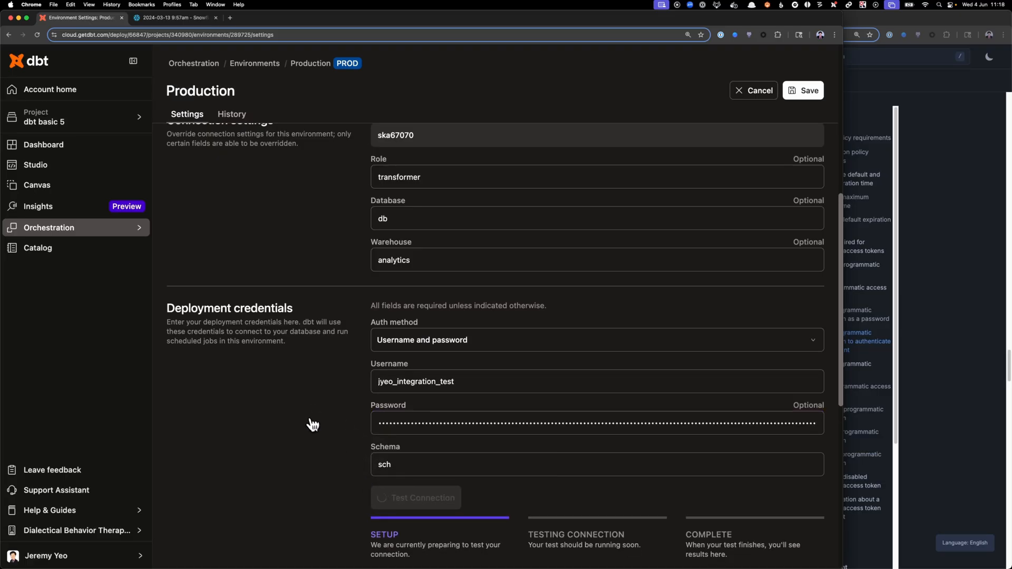
{"action": "scroll", "scroll_direction": "down", "scroll_amount": 3}
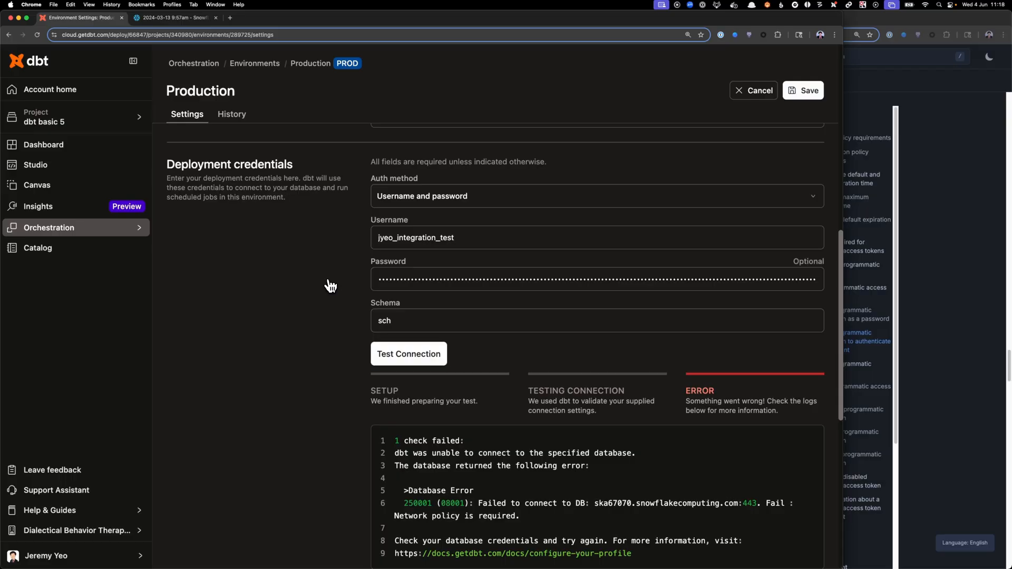
{"action": "scroll", "scroll_direction": "down", "scroll_amount": 3}
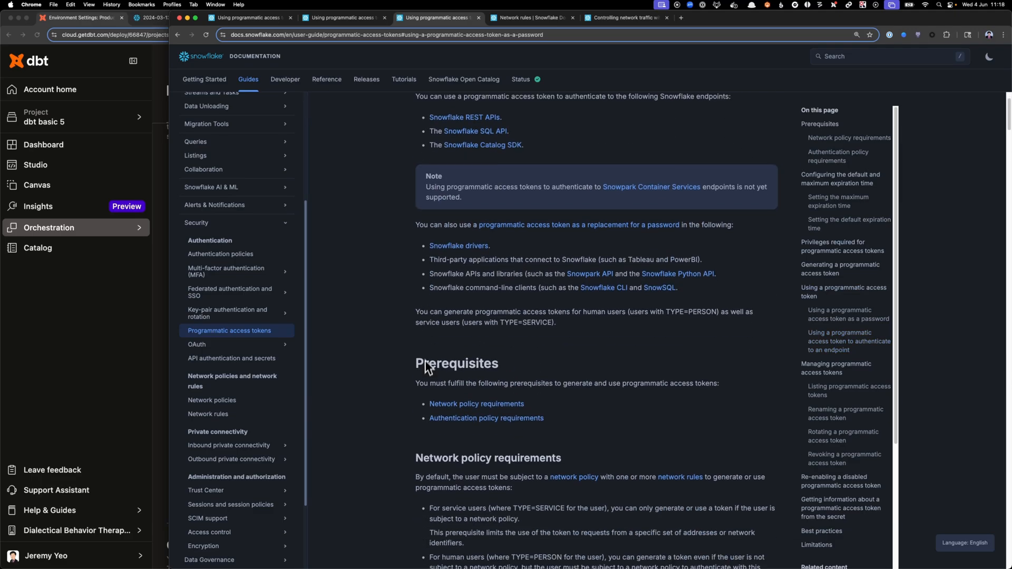
{"action": "mouse_move", "coordinate": [492, 371]}
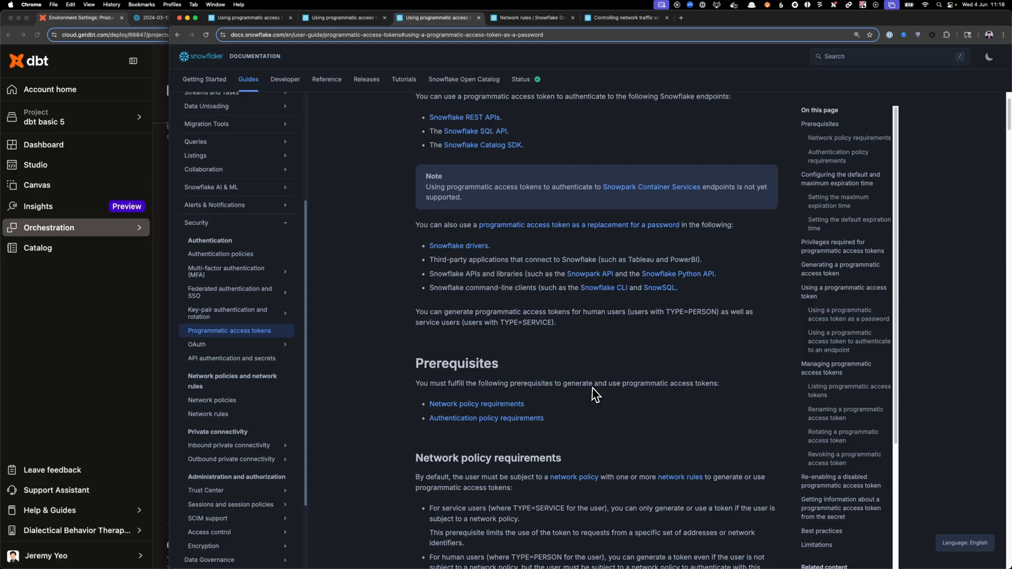
{"action": "mouse_move", "coordinate": [477, 404]}
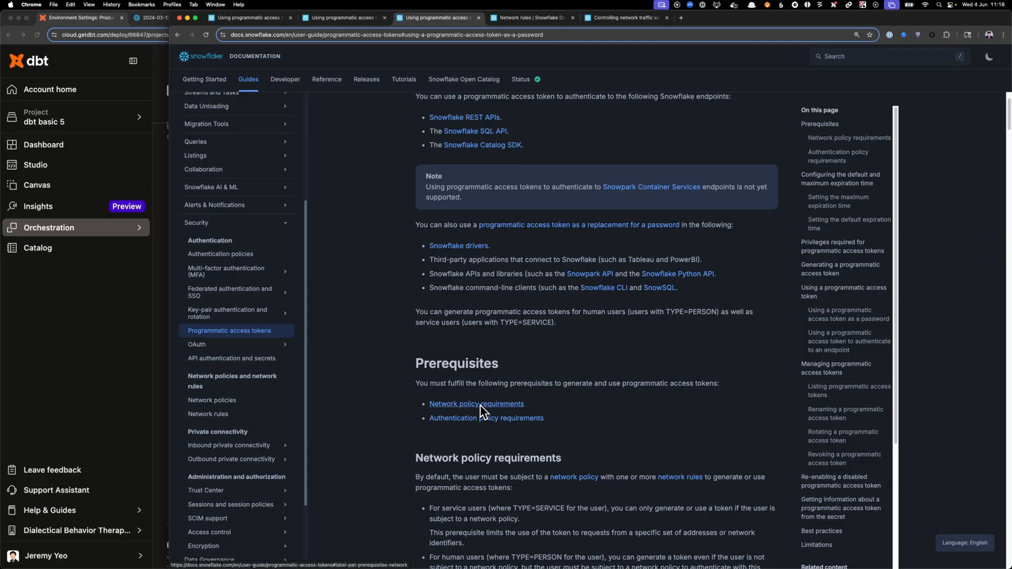
{"action": "mouse_move", "coordinate": [477, 417]}
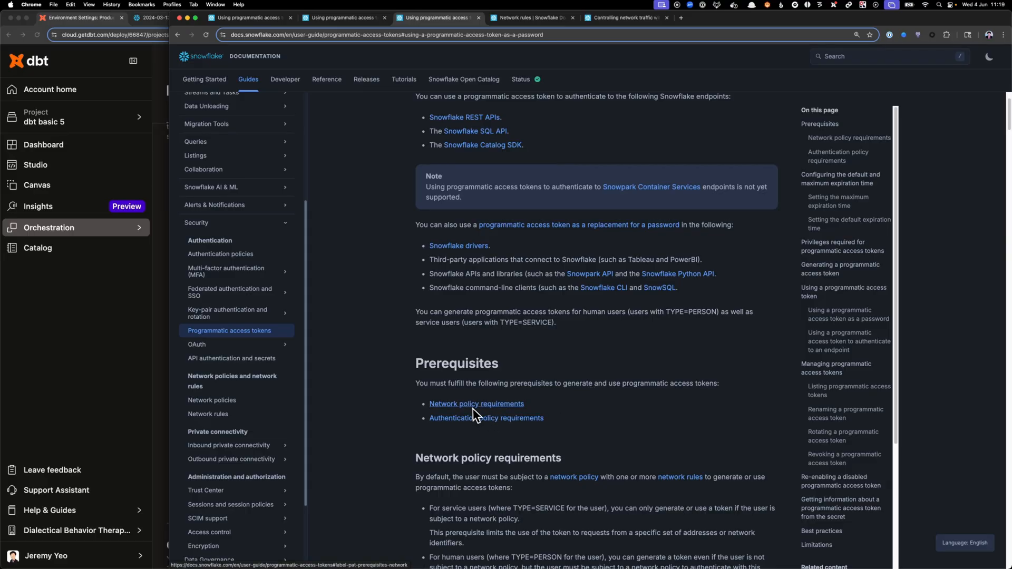
{"action": "mouse_move", "coordinate": [452, 399]}
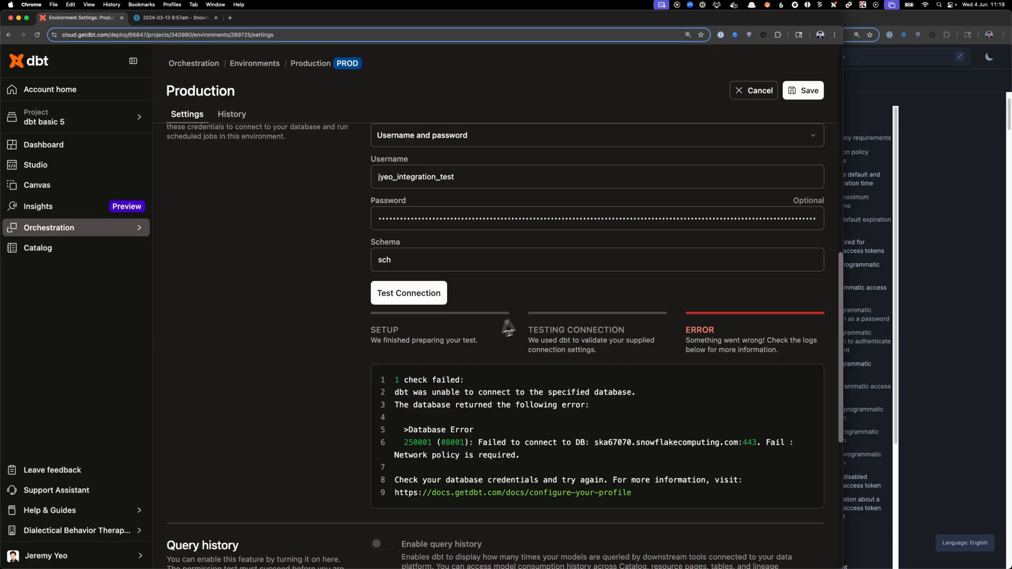
Run CREATE NETWORK RULE and CREATE NETWORK POLICY allowing all IPv4 addresses.
{"action": "left_click", "coordinate": [174, 18]}
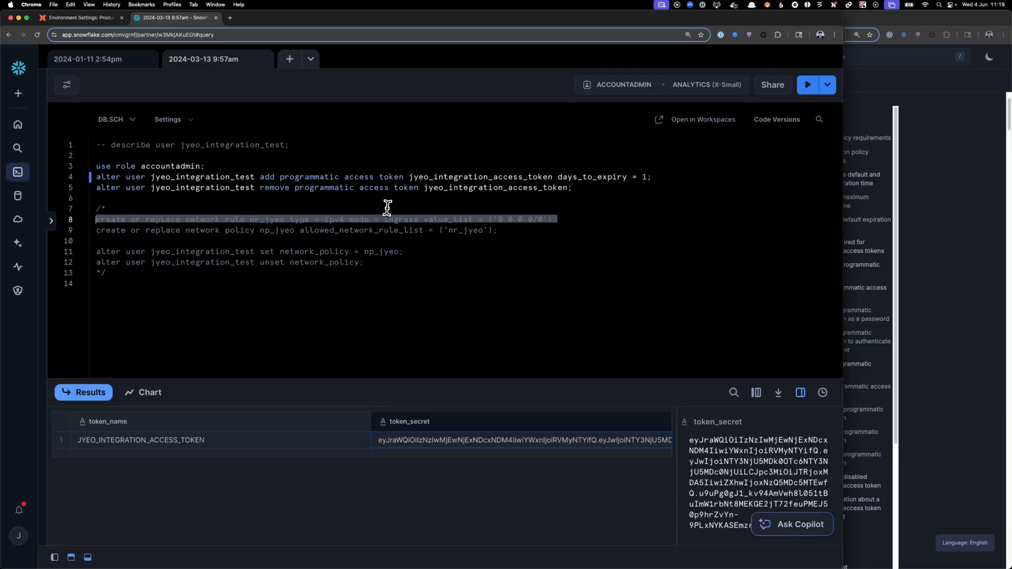
{"action": "left_click", "coordinate": [806, 84]}
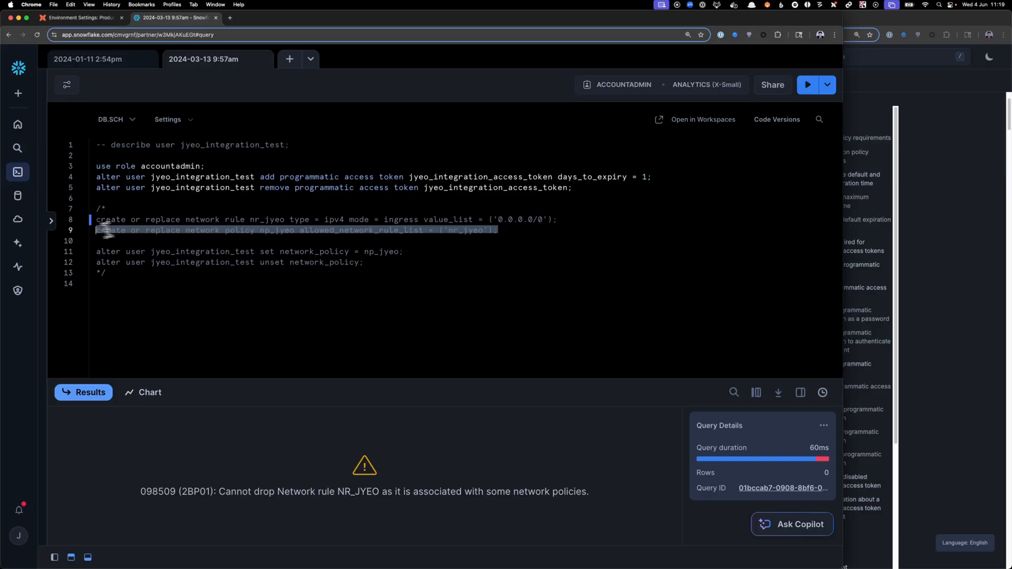
{"action": "left_click", "coordinate": [806, 85]}
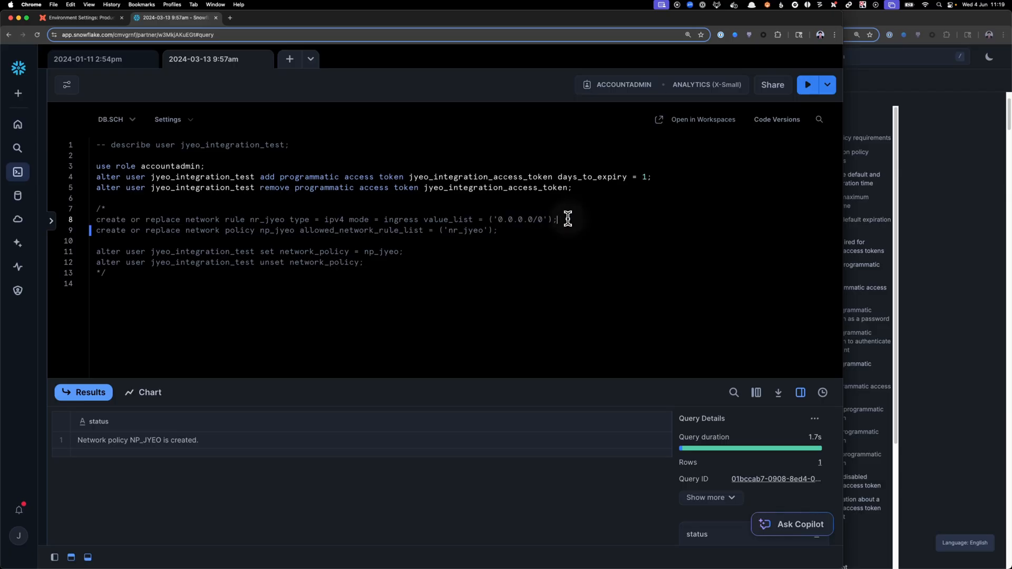
Run ALTER USER … SET NETWORK_POLICY to attach the policy to the integration user.
{"action": "left_click_drag", "start_coordinate": [96, 219], "coordinate": [557, 219]}
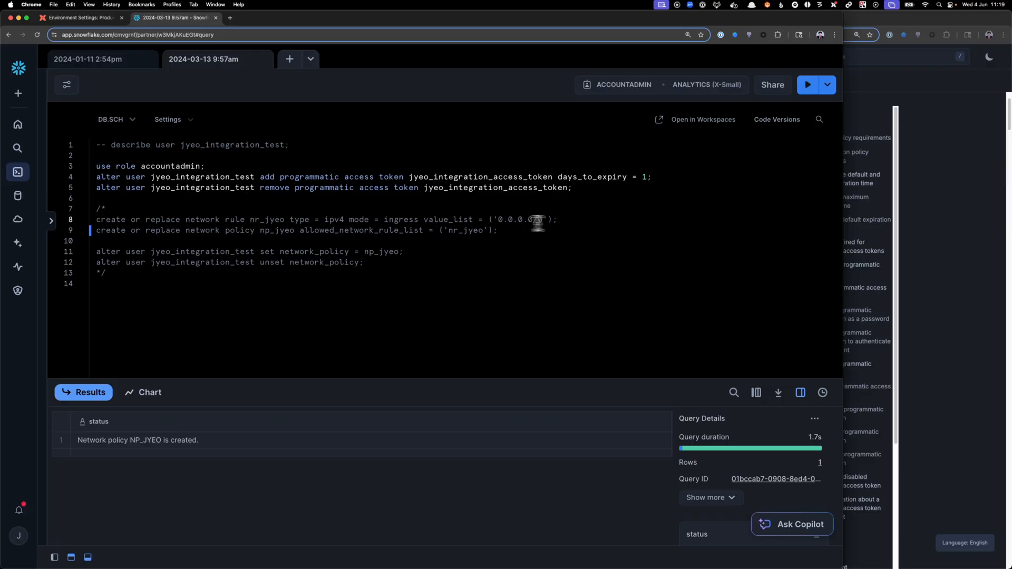
{"action": "left_click_drag", "start_coordinate": [259, 251], "coordinate": [404, 251]}
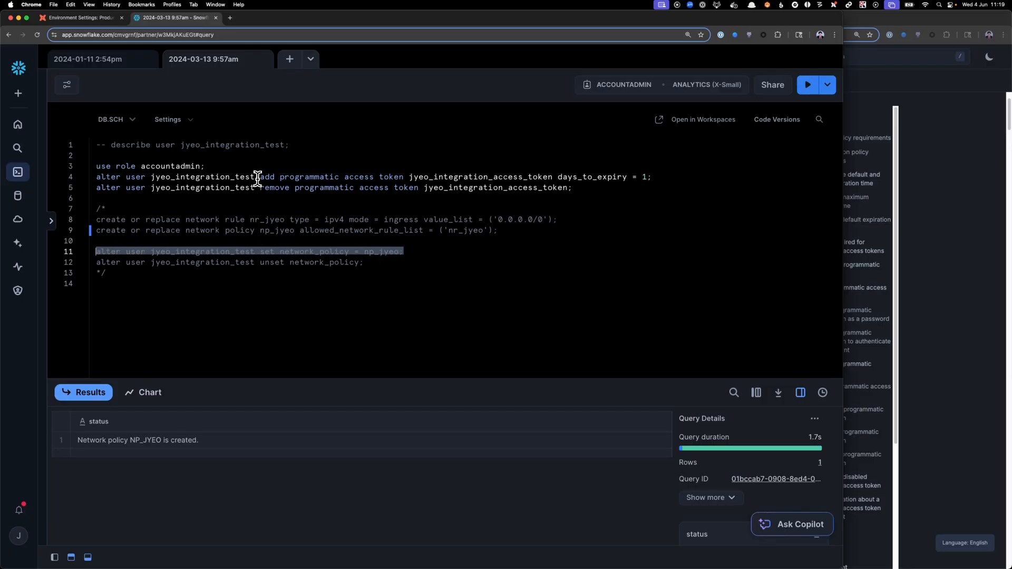
{"action": "left_click", "coordinate": [806, 84]}
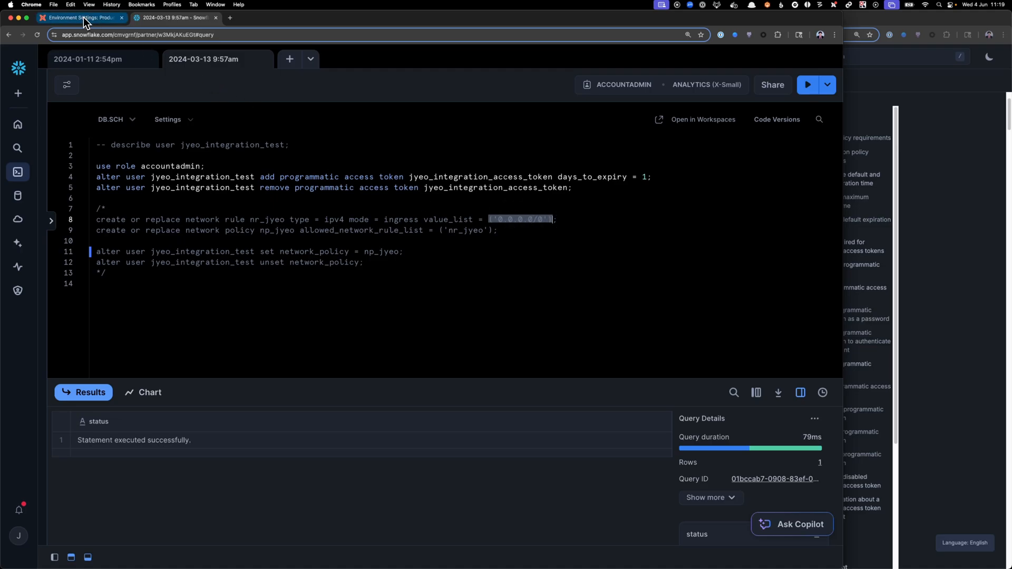
{"action": "left_click", "coordinate": [77, 18]}
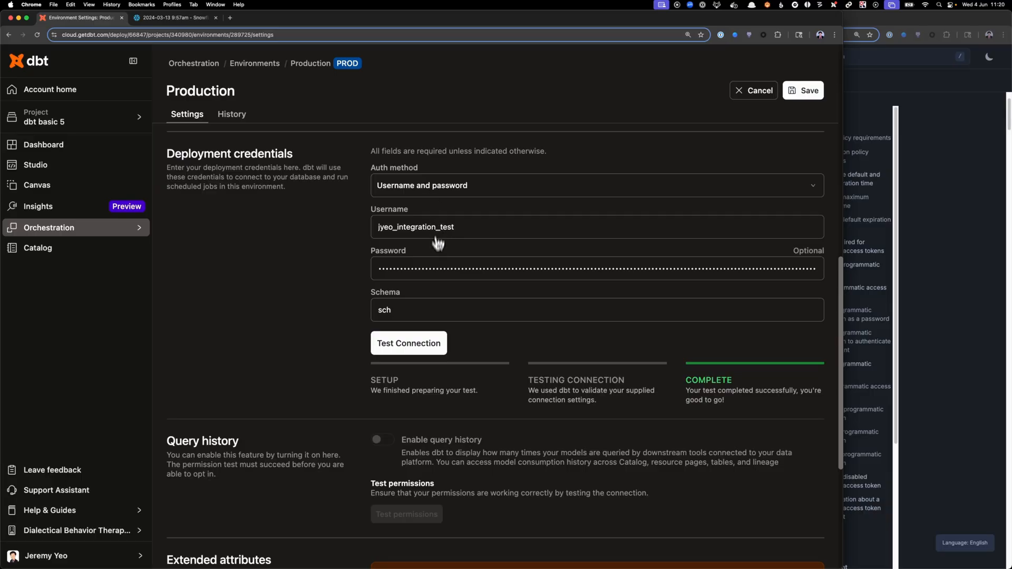
{"action": "mouse_move", "coordinate": [437, 292]}
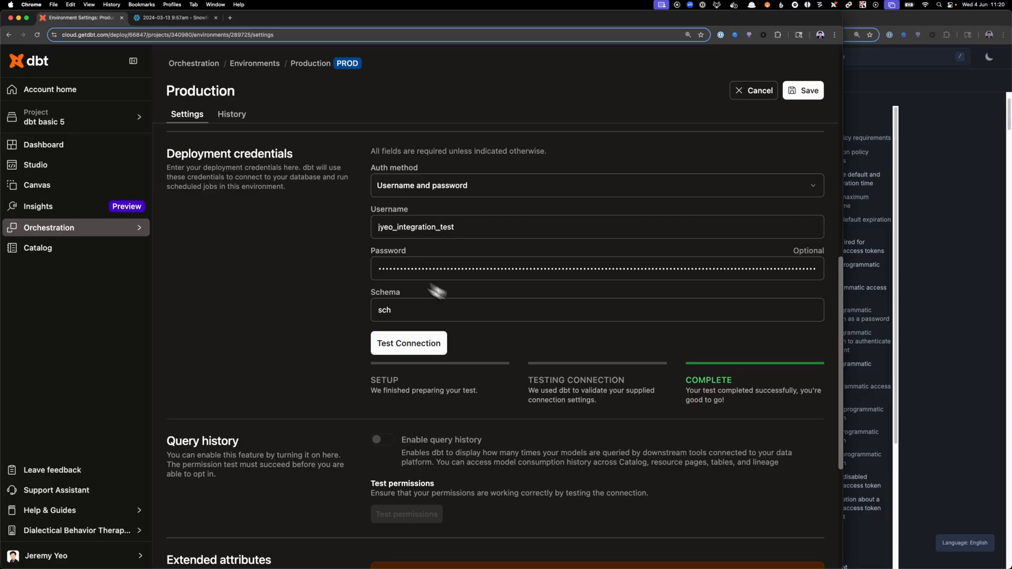
{"action": "mouse_move", "coordinate": [465, 279]}
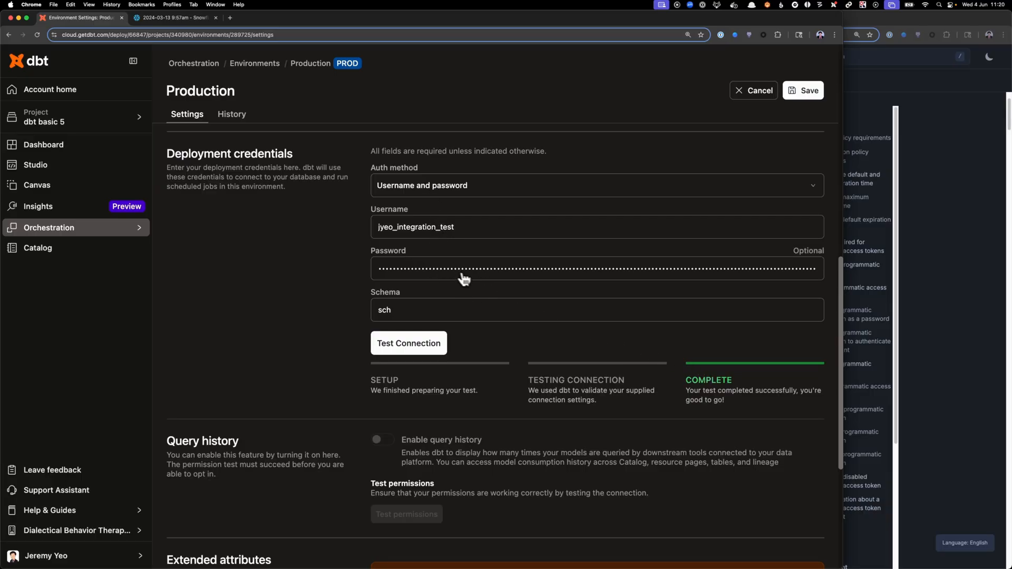
Go from the Production environment's credentials to the Daily Job page.
{"action": "left_click", "coordinate": [802, 89]}
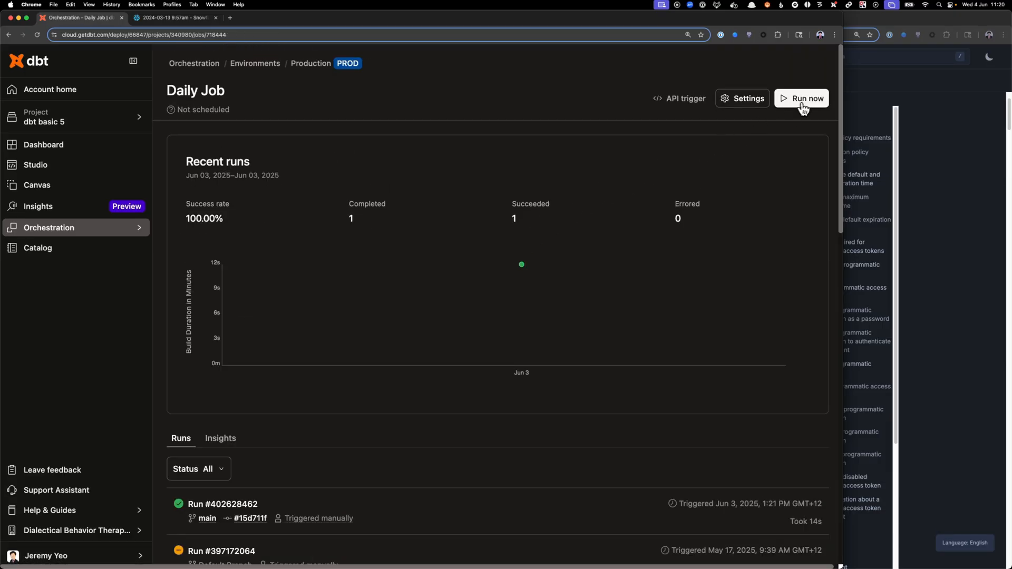
Run the Daily Job now, open the new run and expand its Invoke dbt build log showing success.
{"action": "left_click", "coordinate": [800, 98]}
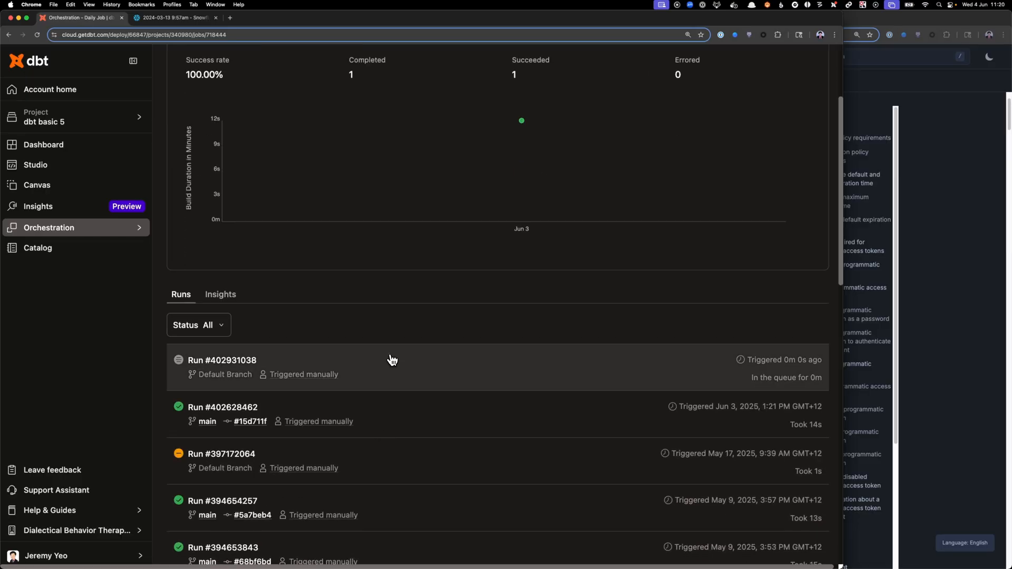
{"action": "left_click", "coordinate": [223, 360]}
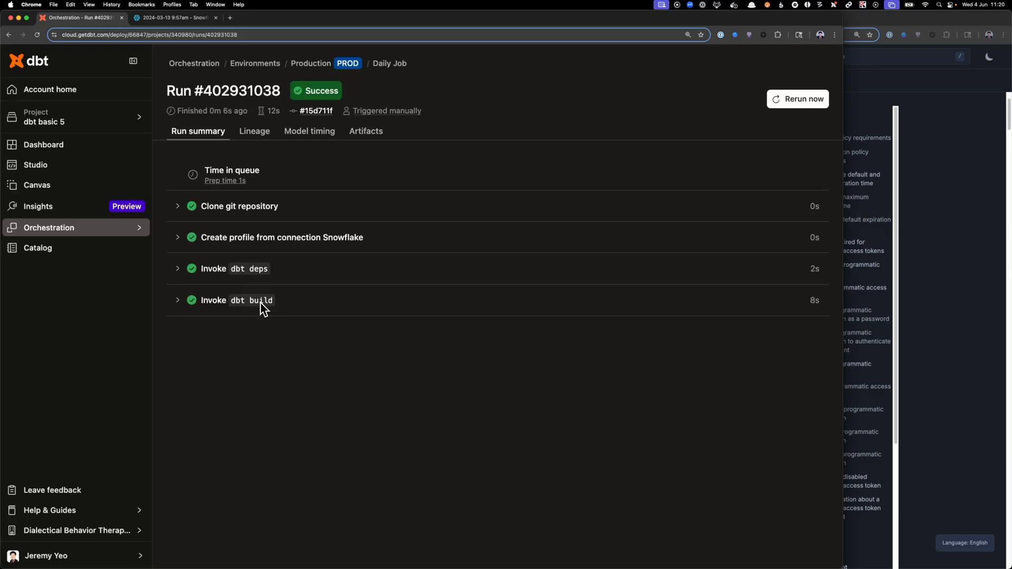
{"action": "left_click", "coordinate": [213, 300]}
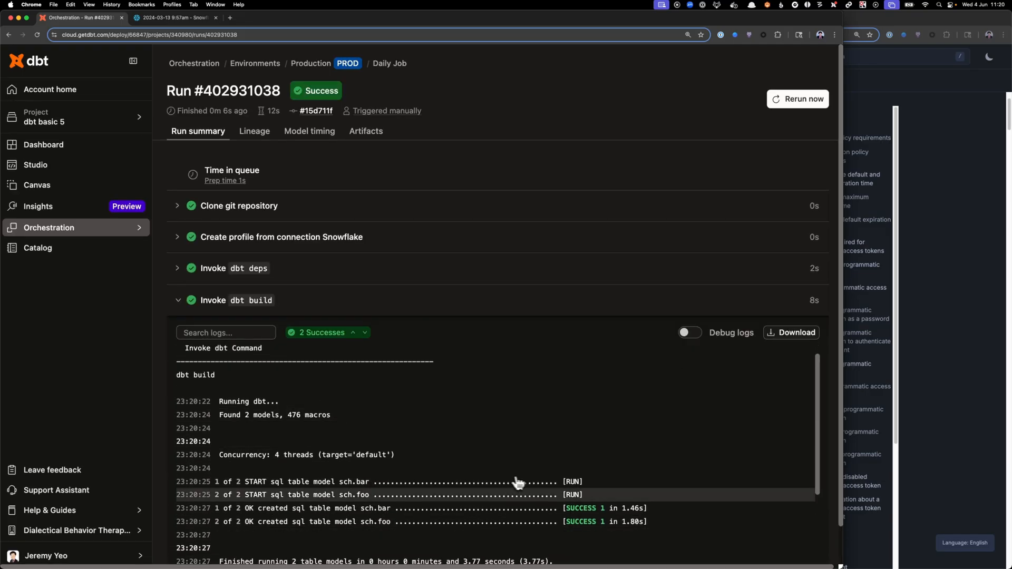
{"action": "left_click", "coordinate": [174, 18]}
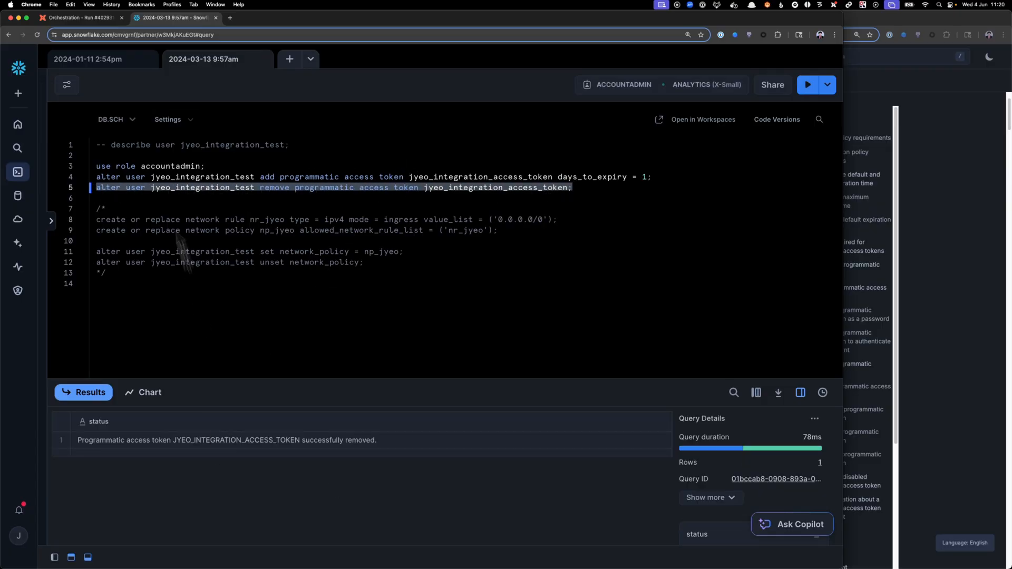
After removing the access token, start another Daily Job run and open it.
{"action": "left_click", "coordinate": [77, 18]}
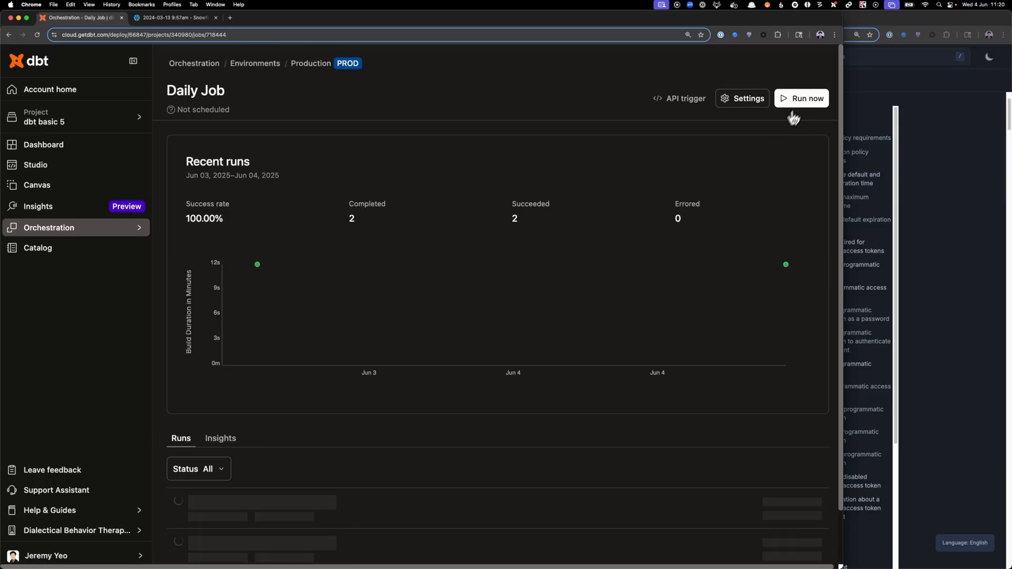
{"action": "left_click", "coordinate": [801, 98]}
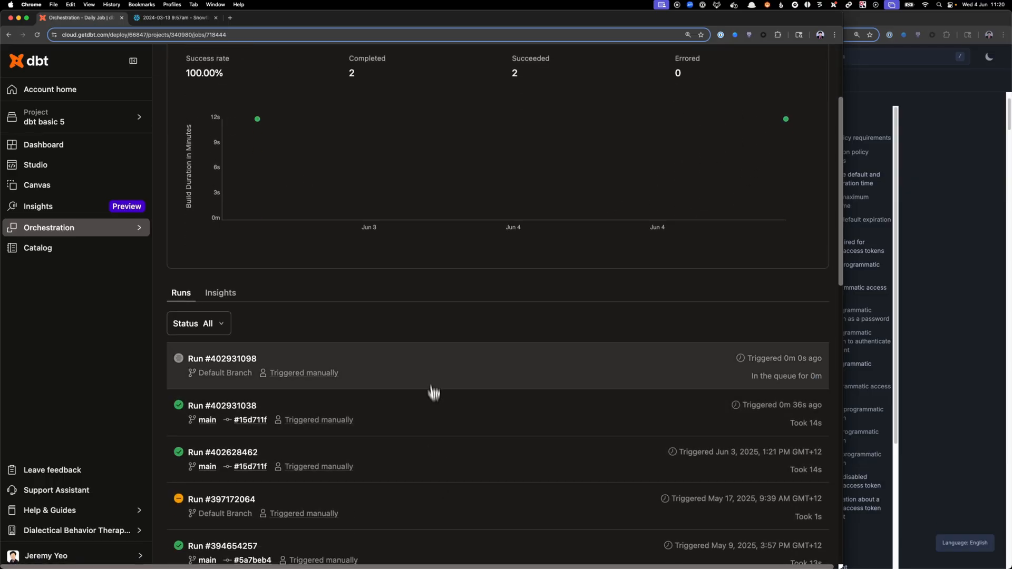
{"action": "left_click", "coordinate": [223, 358]}
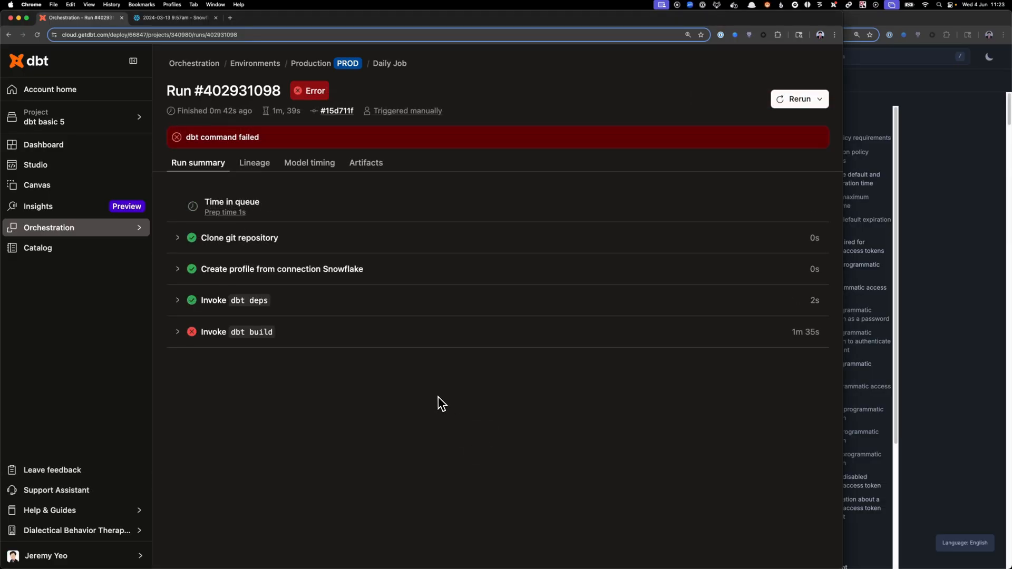
Expand the failed Invoke dbt build log reporting the programmatic access token invalid.
{"action": "left_click", "coordinate": [236, 332]}
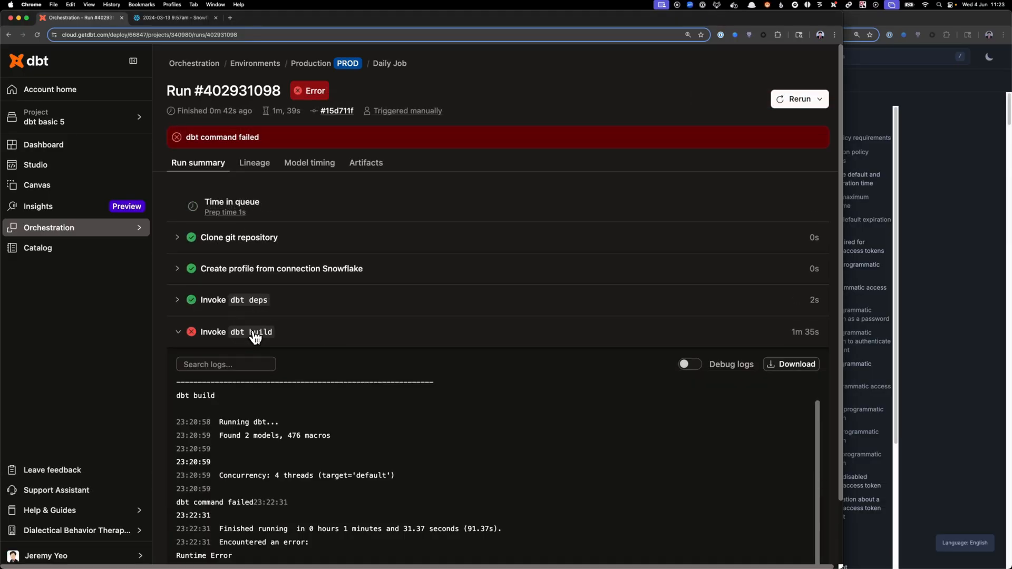
{"action": "scroll", "scroll_direction": "down", "scroll_amount": 3}
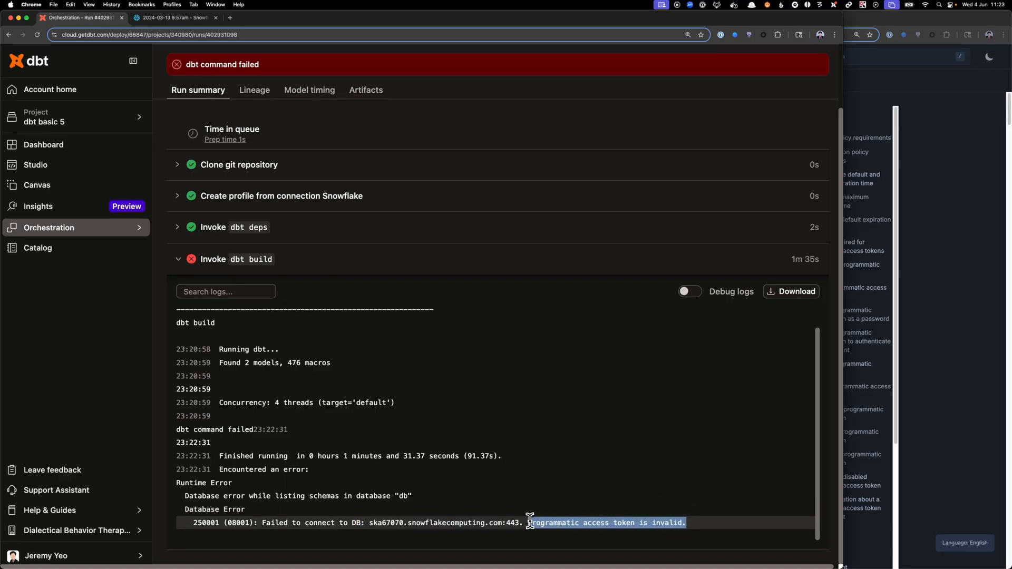
{"action": "left_click", "coordinate": [174, 18]}
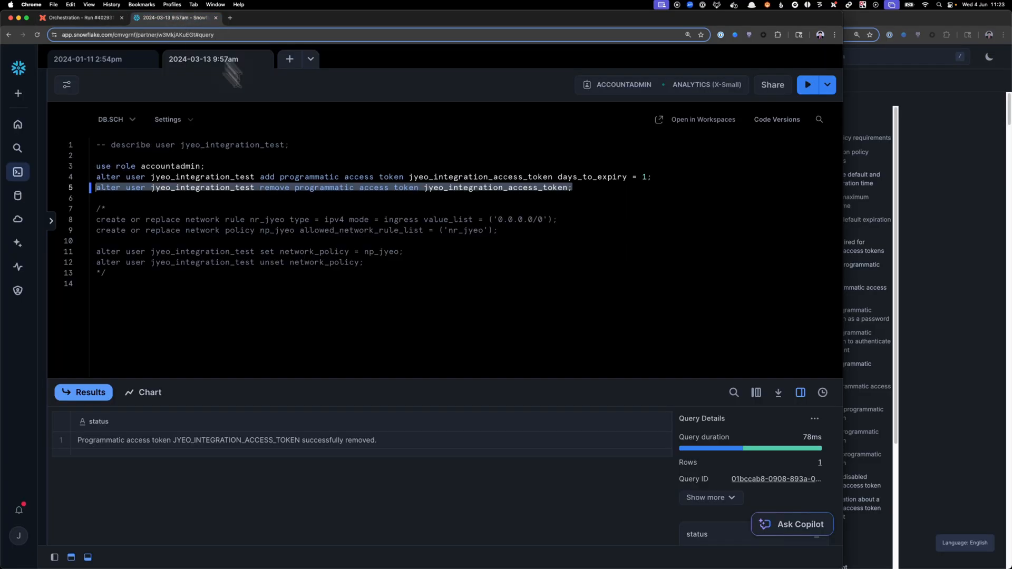